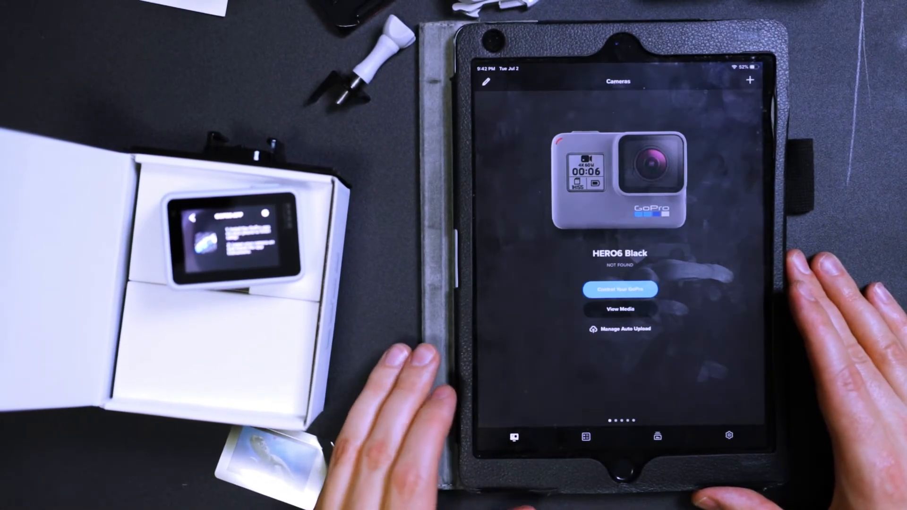
Step: Use Control Your GoPro on the HERO6 Black card so the app searches for it
click(619, 289)
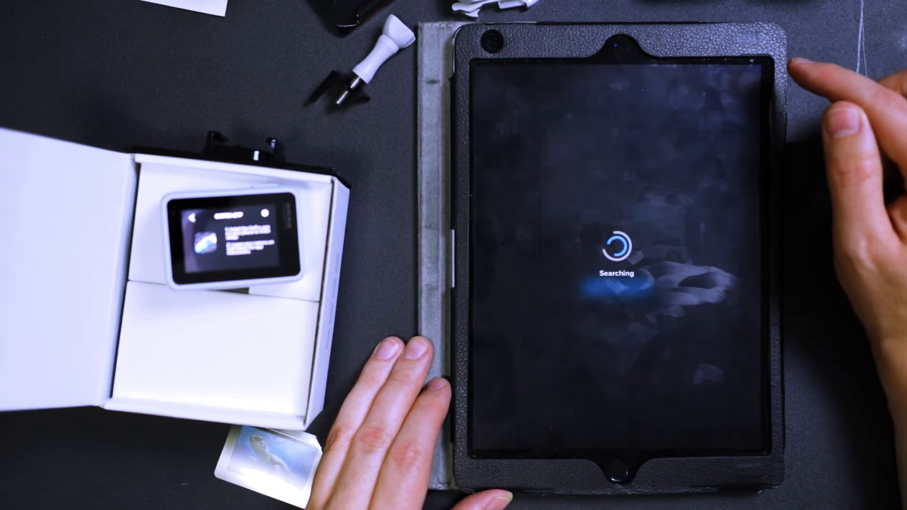